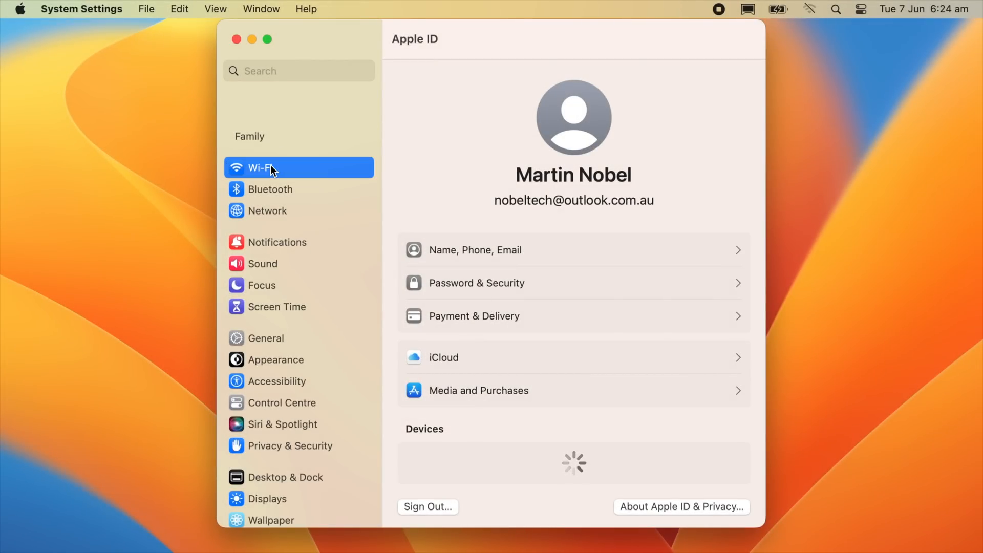
# Browse the Wi-Fi, Bluetooth, Notifications, Focus and General panes, then view Wallpaper
pyautogui.click(271, 167)
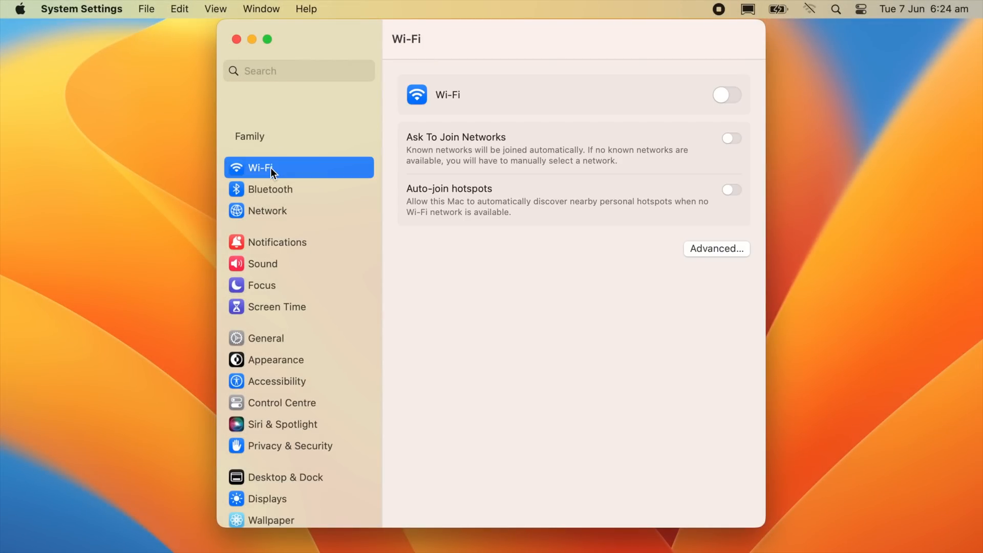
pyautogui.click(271, 189)
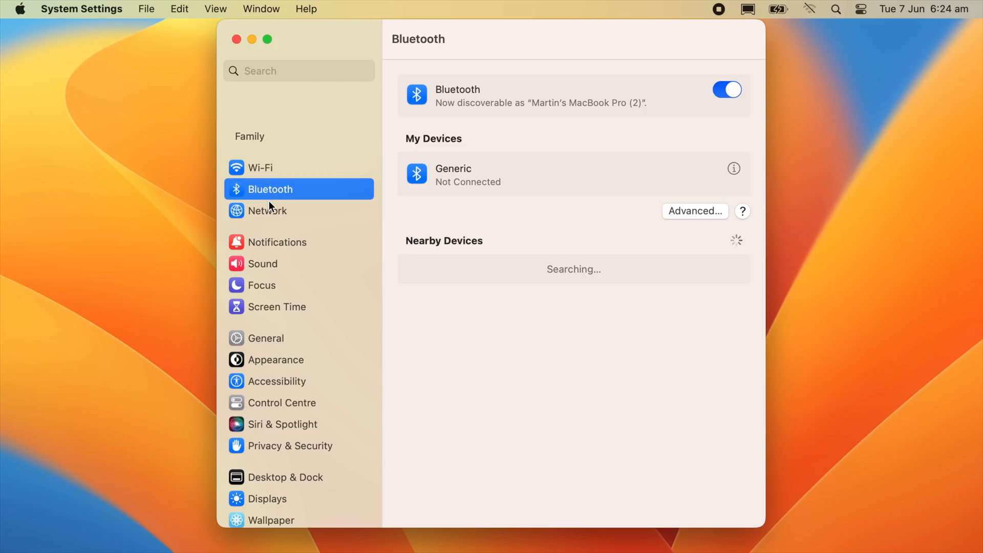
pyautogui.click(267, 210)
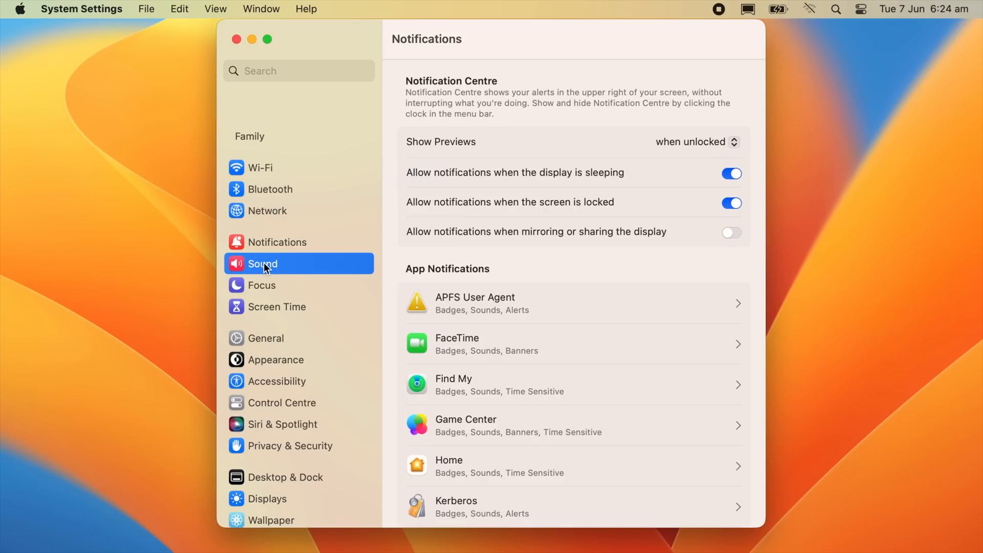
pyautogui.click(269, 285)
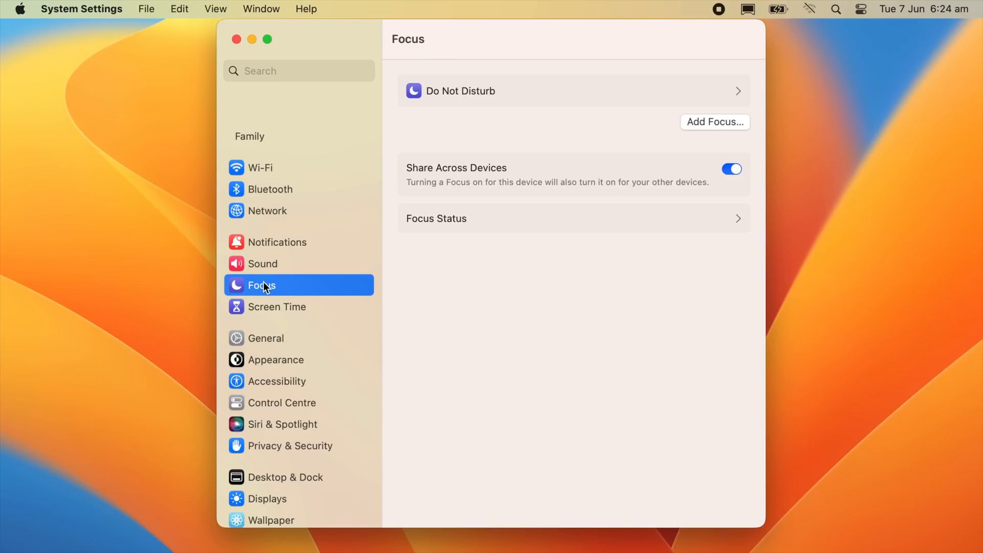
pyautogui.click(265, 337)
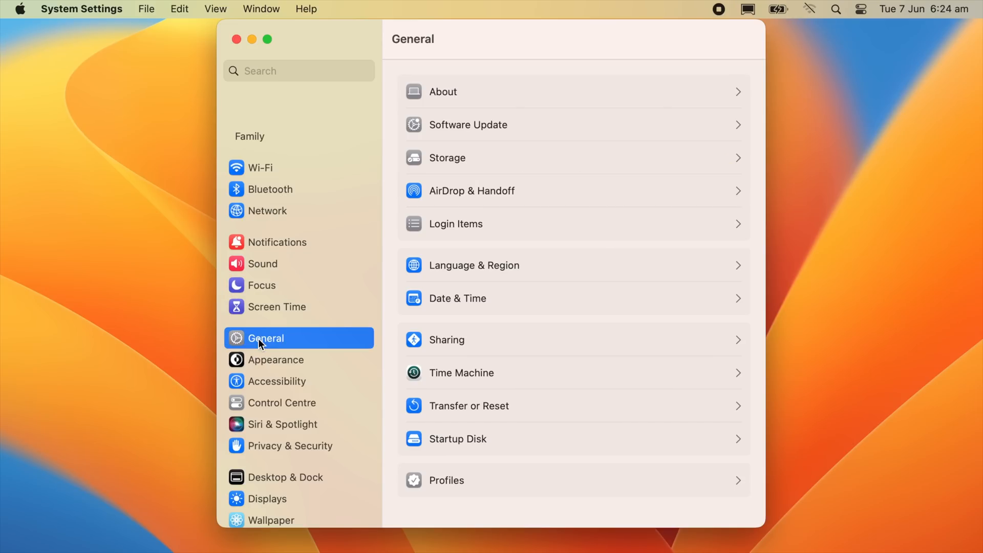
pyautogui.moveTo(259, 405)
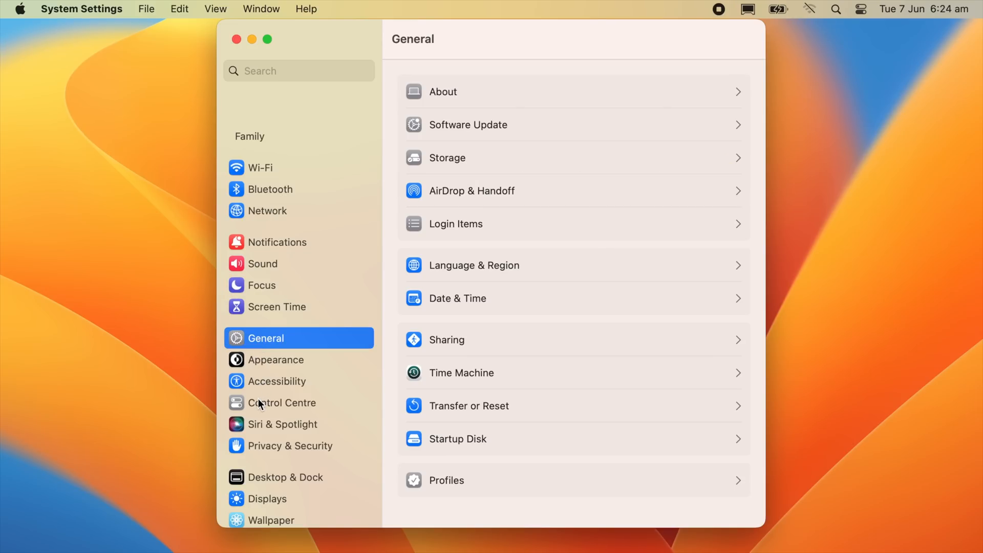
pyautogui.moveTo(542, 86)
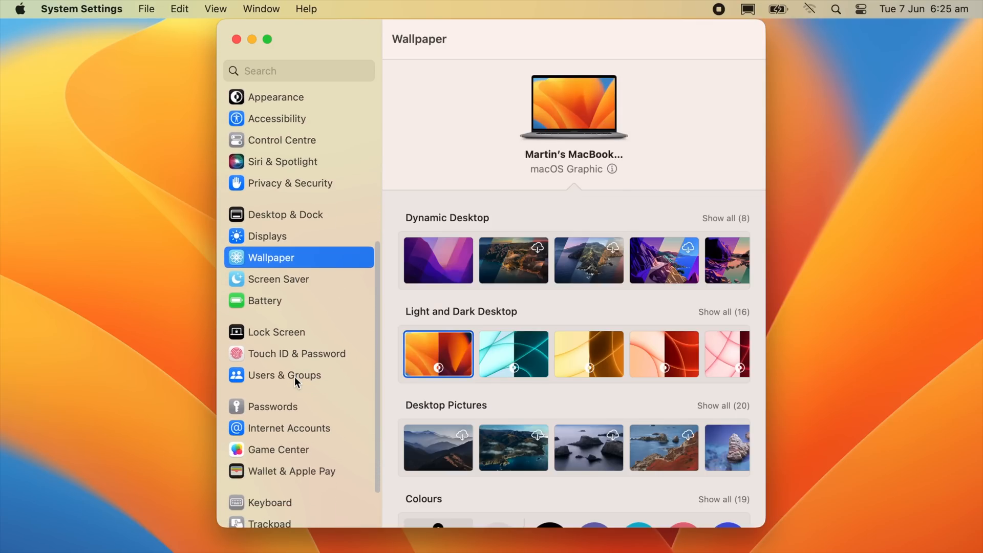
pyautogui.click(265, 300)
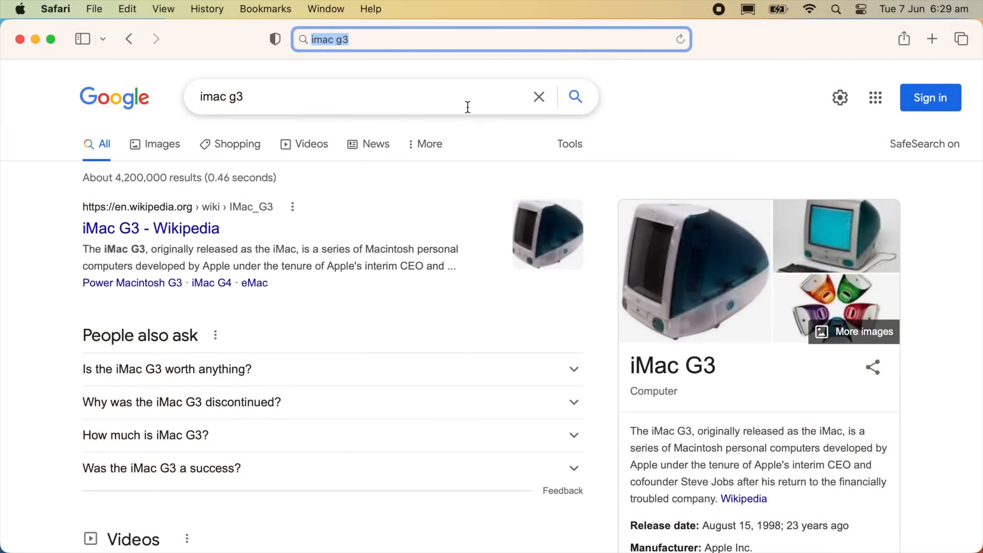
# Move the iMac G3 tab into a new tab group and switch to Modern
pyautogui.rightClick(251, 69)
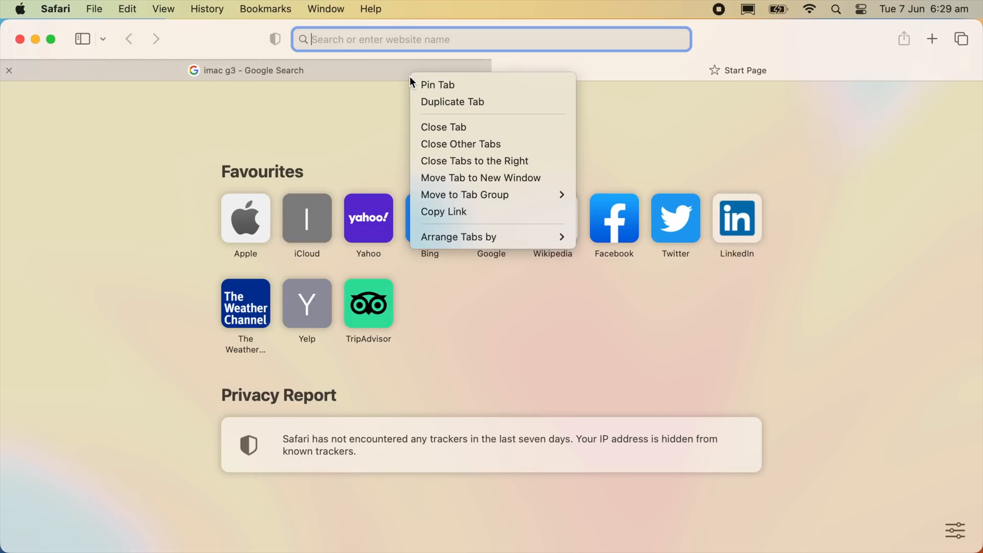
pyautogui.moveTo(464, 195)
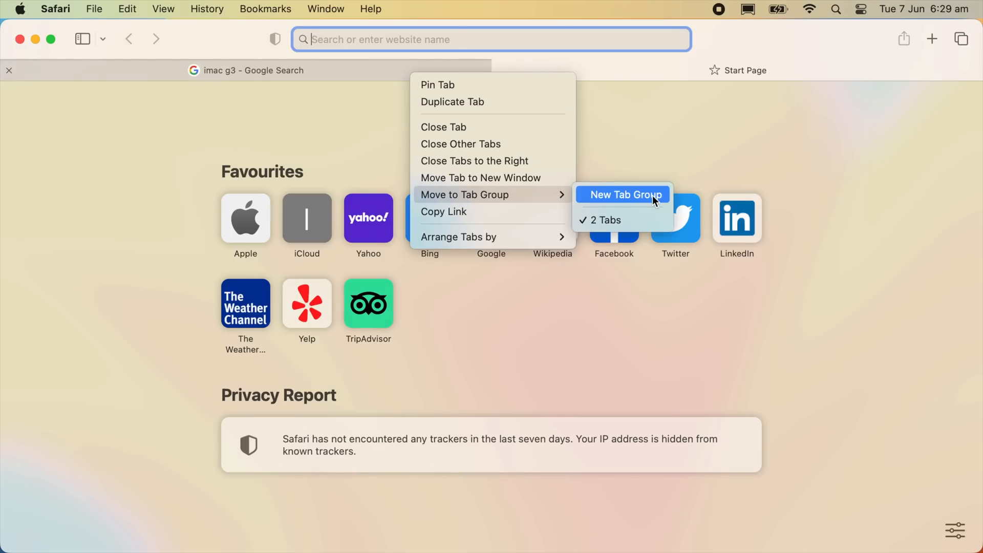
pyautogui.click(623, 195)
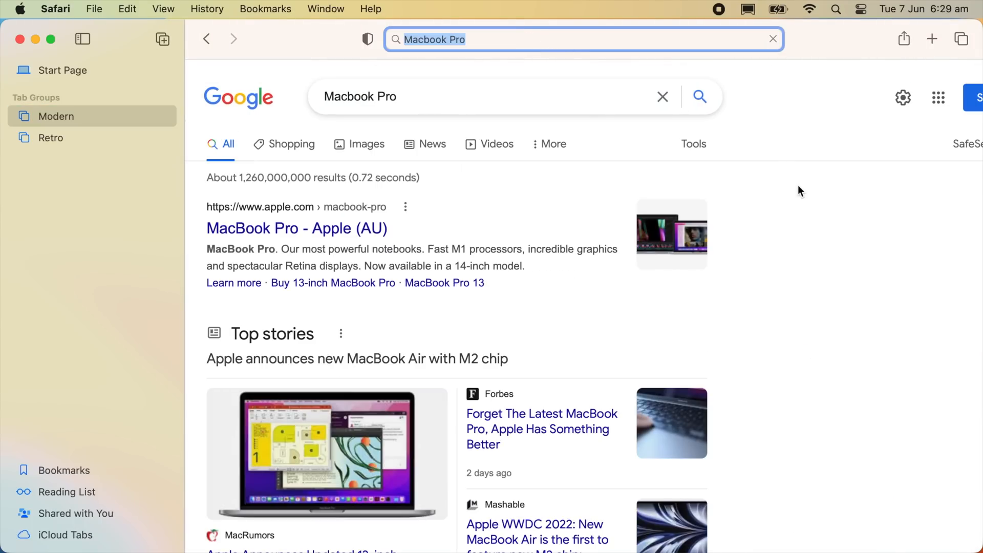
pyautogui.scroll(-3)
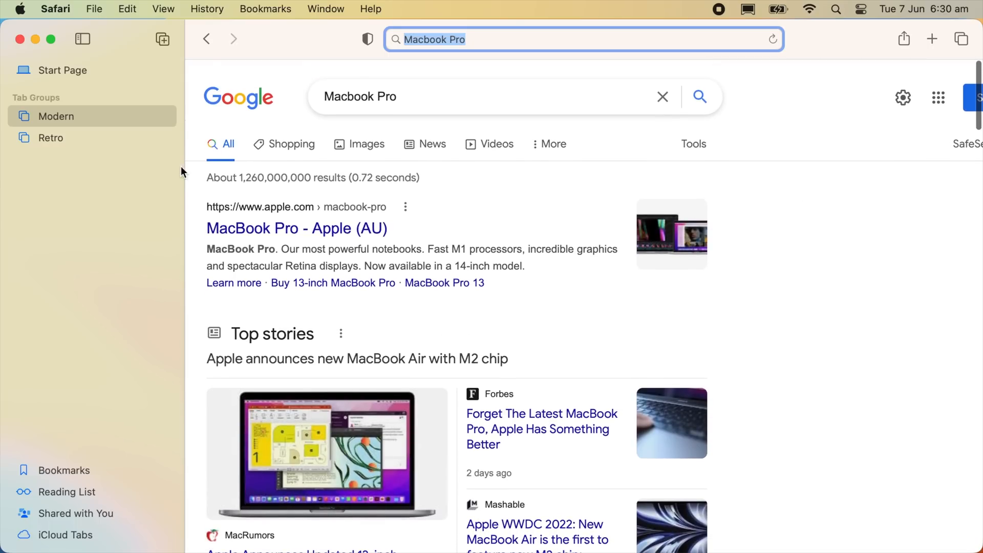
pyautogui.click(50, 138)
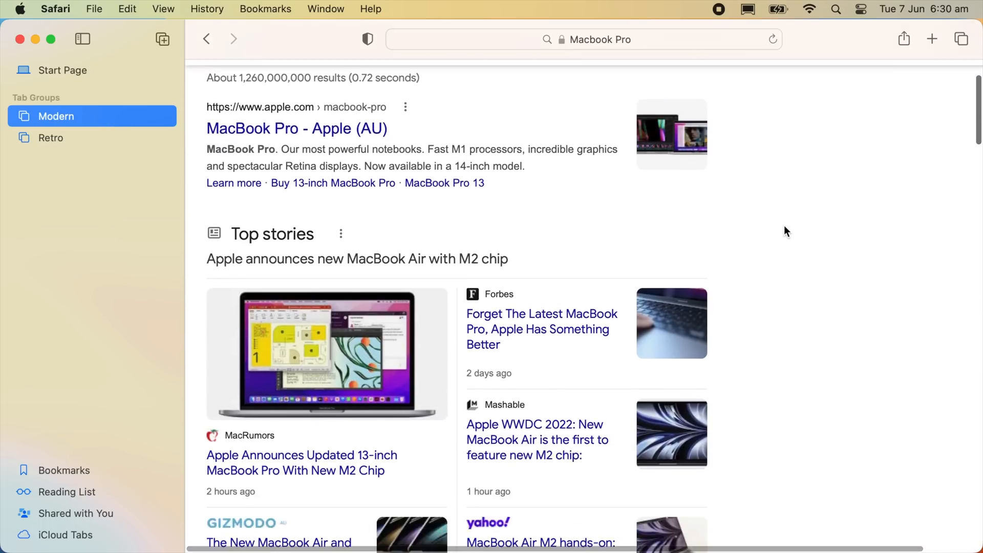
pyautogui.scroll(3)
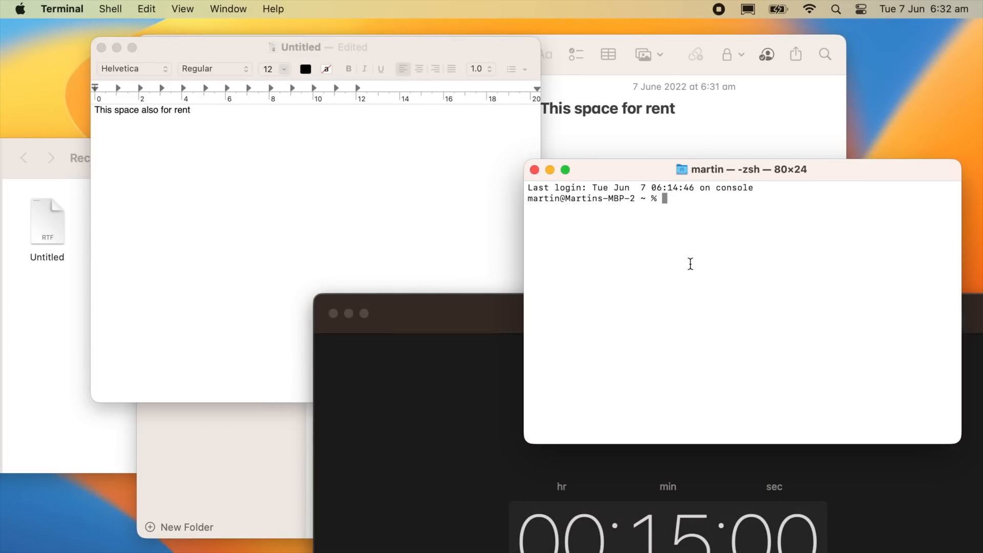
# Turn on Stage Manager from Control Centre
pyautogui.click(861, 9)
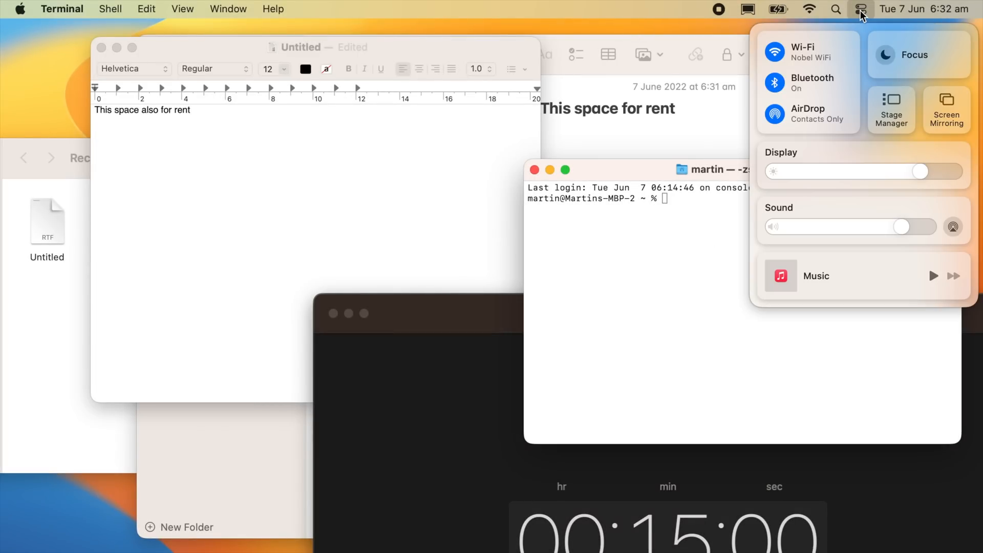
pyautogui.moveTo(907, 117)
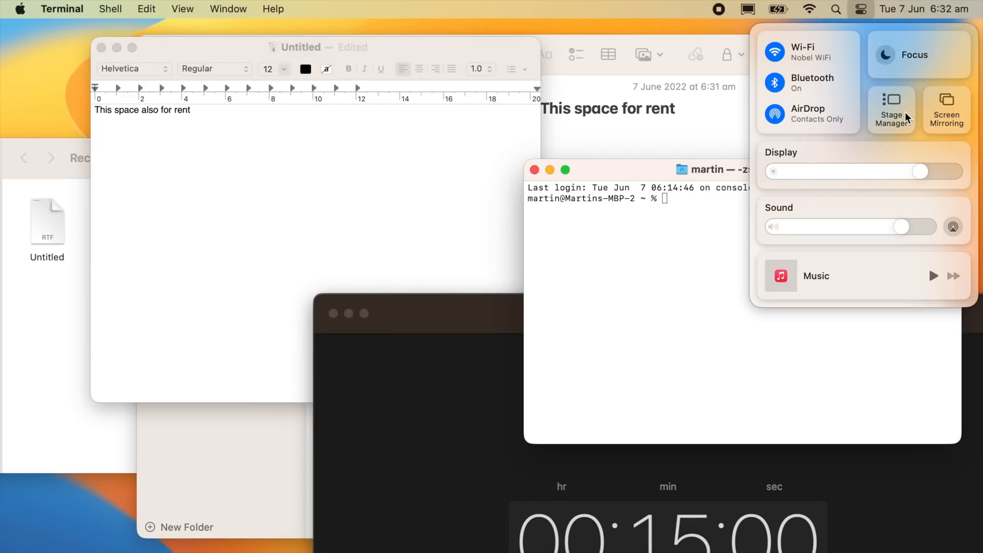
pyautogui.click(891, 109)
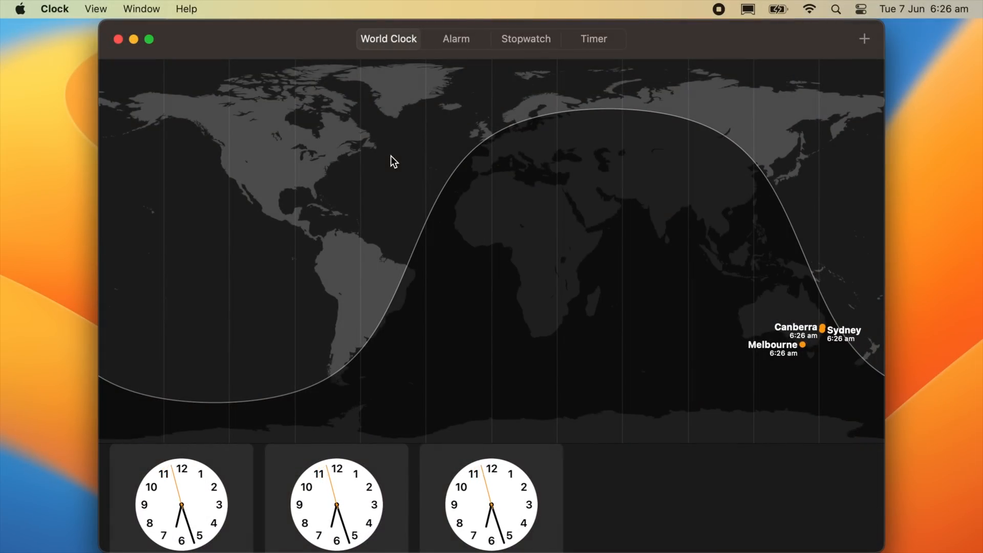
pyautogui.moveTo(470, 58)
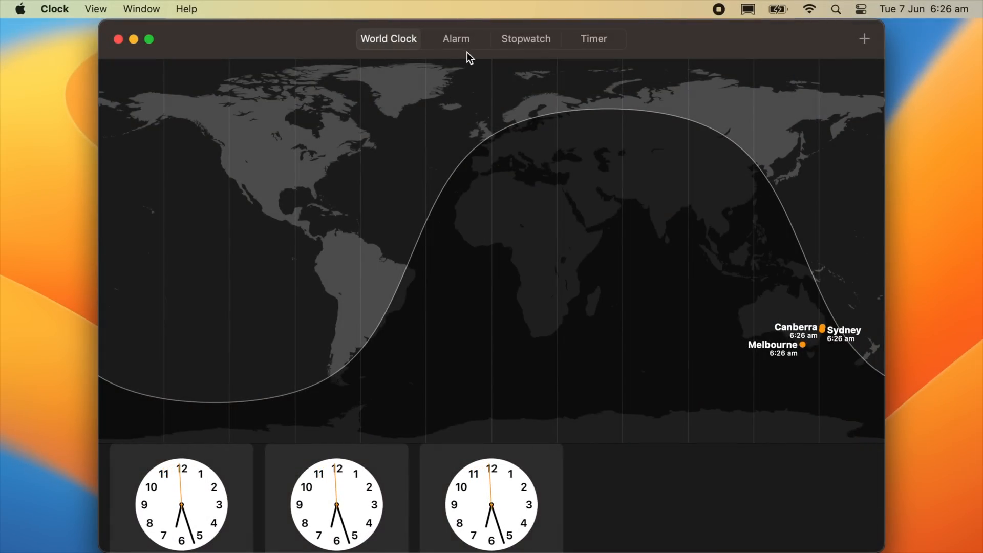
# View Clock's Alarm, Stopwatch and Timer tabs, ending on the 15-minute timer
pyautogui.click(455, 38)
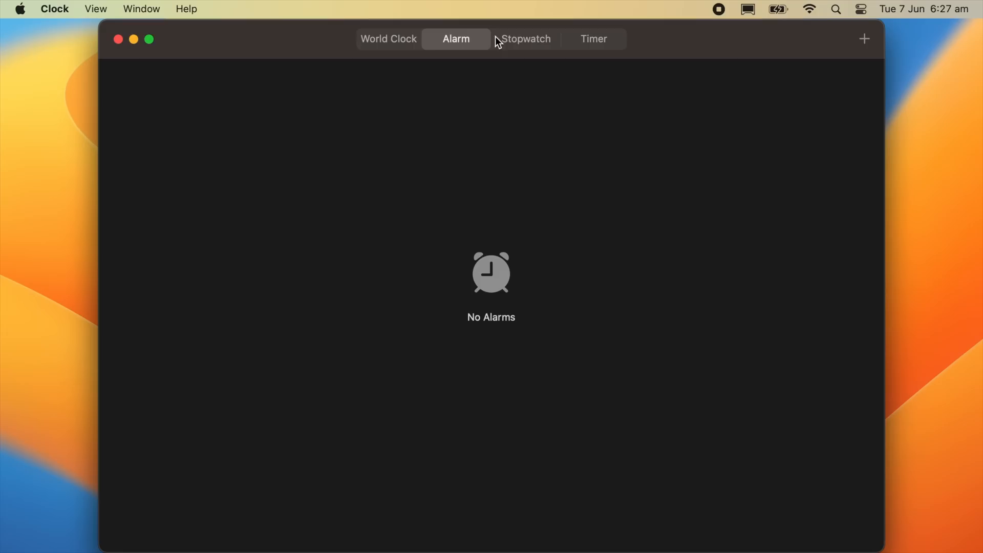
pyautogui.click(525, 39)
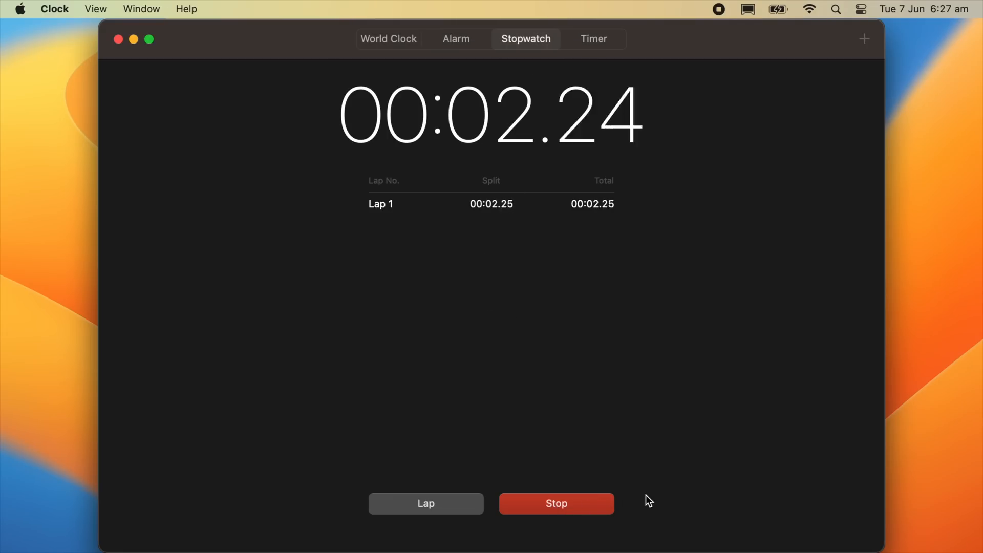
pyautogui.click(592, 39)
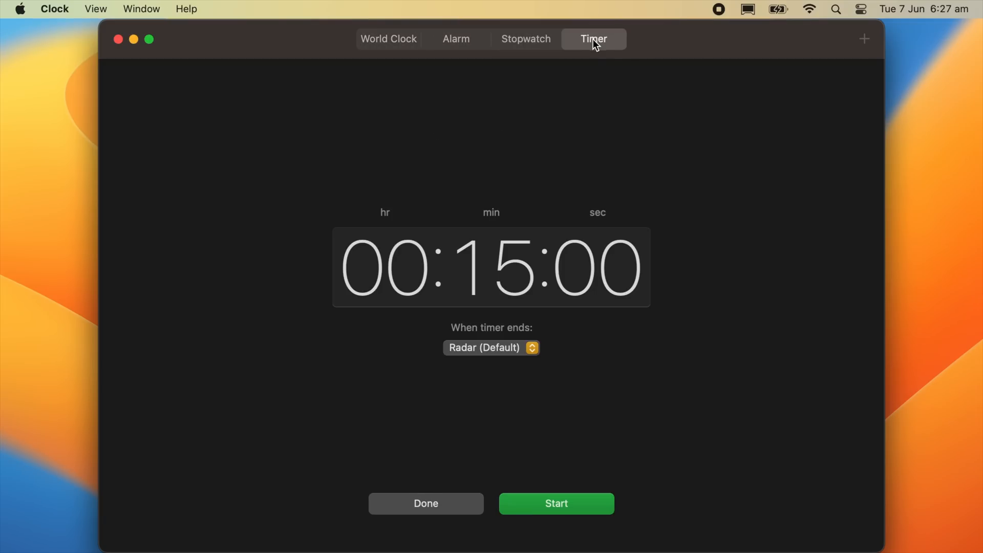
pyautogui.click(556, 503)
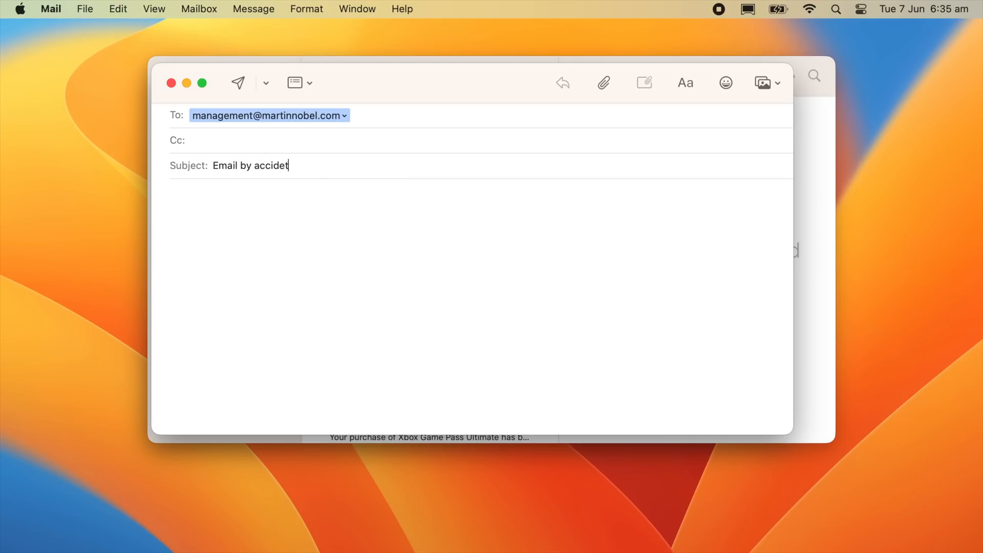
# Write 'Email by accident' in the new message and send it
pyautogui.write('Email')
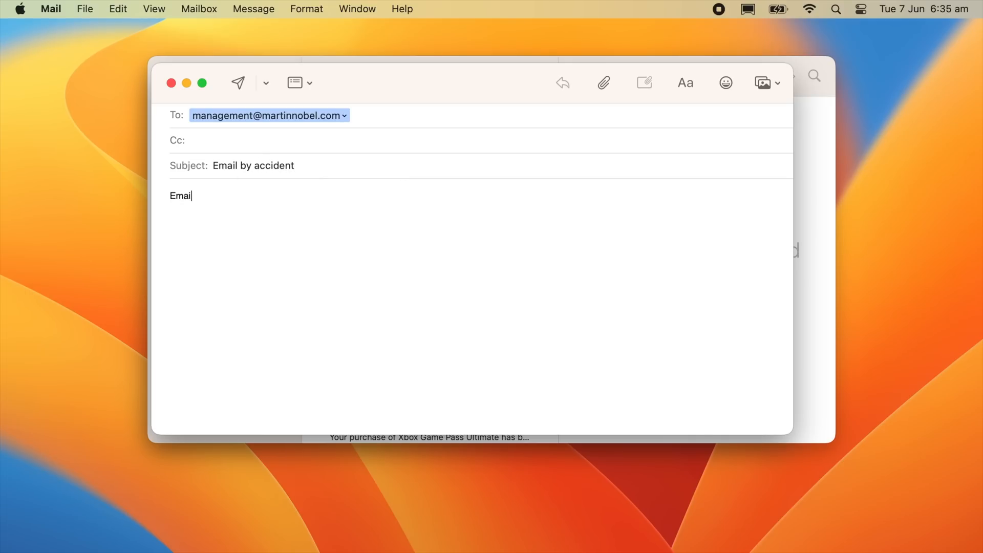
pyautogui.write('by accident')
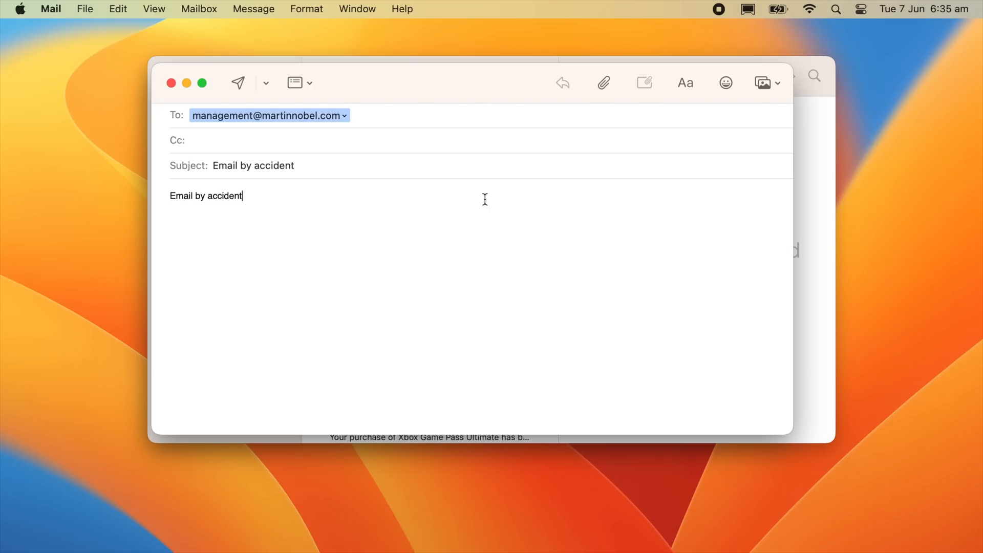
pyautogui.click(237, 82)
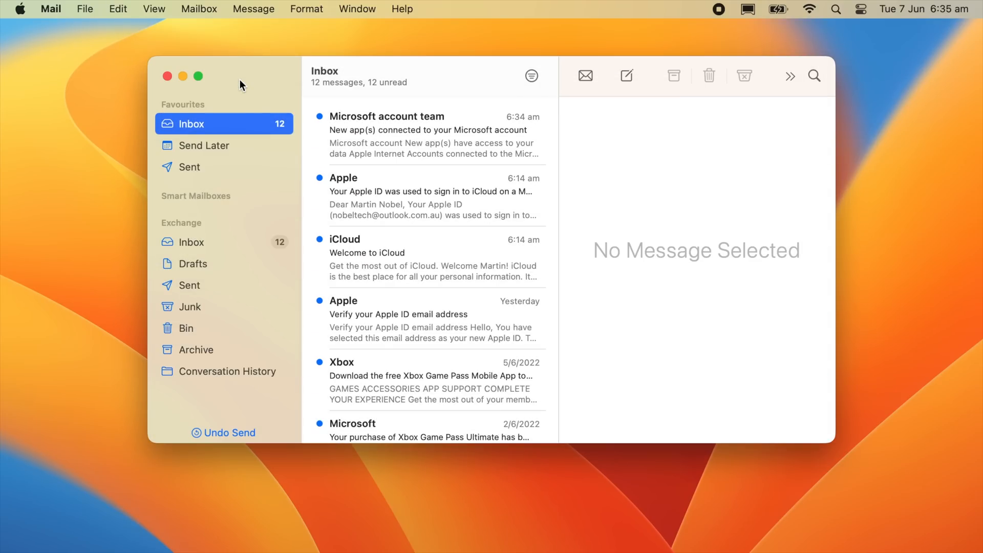
pyautogui.moveTo(246, 439)
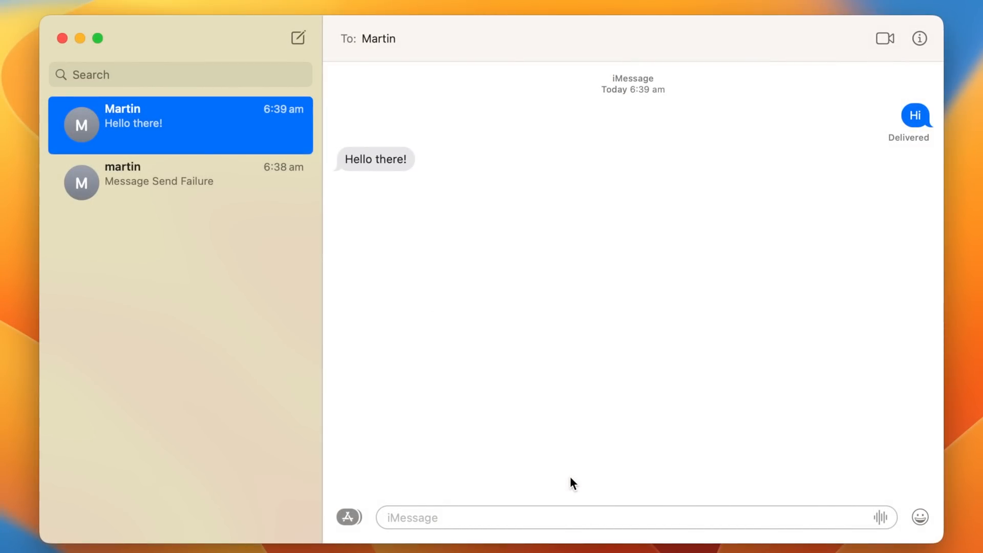
# Edit the sent Hello message to read 'General Kenobi!' and confirm it
pyautogui.write('H')
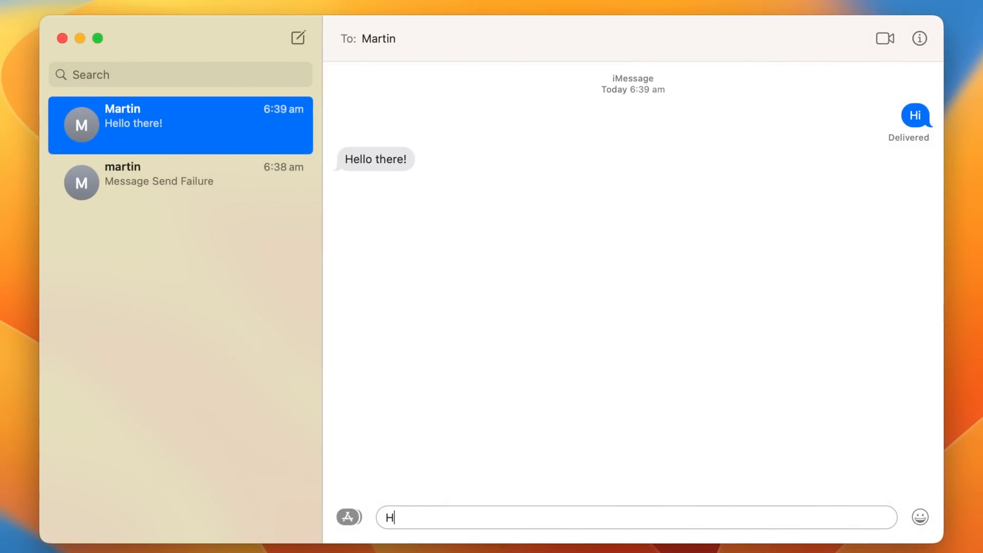
pyautogui.rightClick(914, 115)
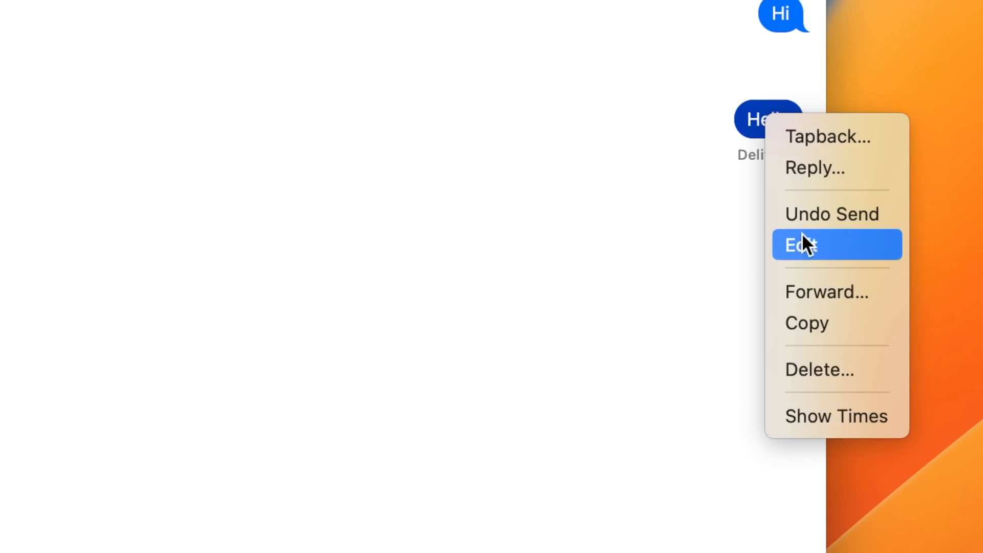
pyautogui.click(801, 244)
pyautogui.write('Gener')
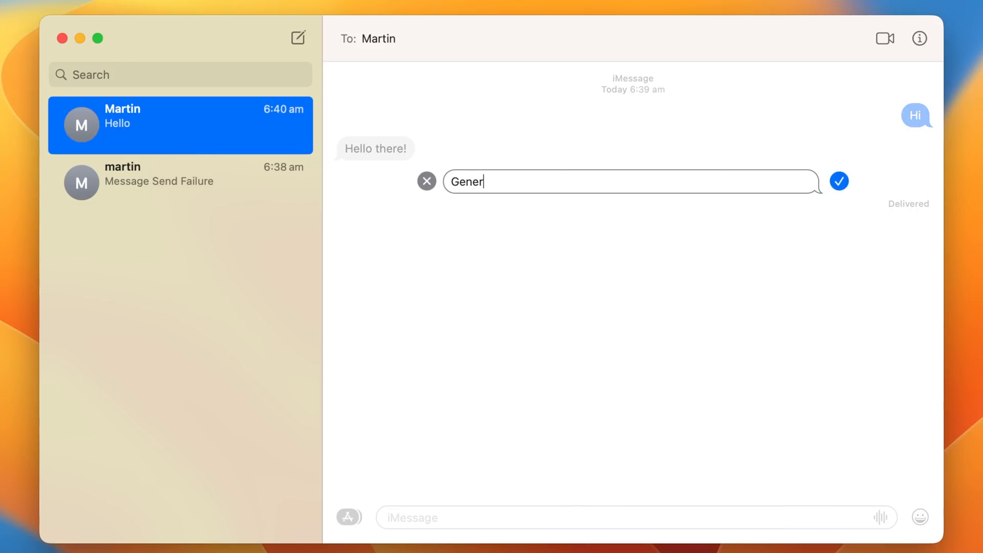
pyautogui.click(839, 181)
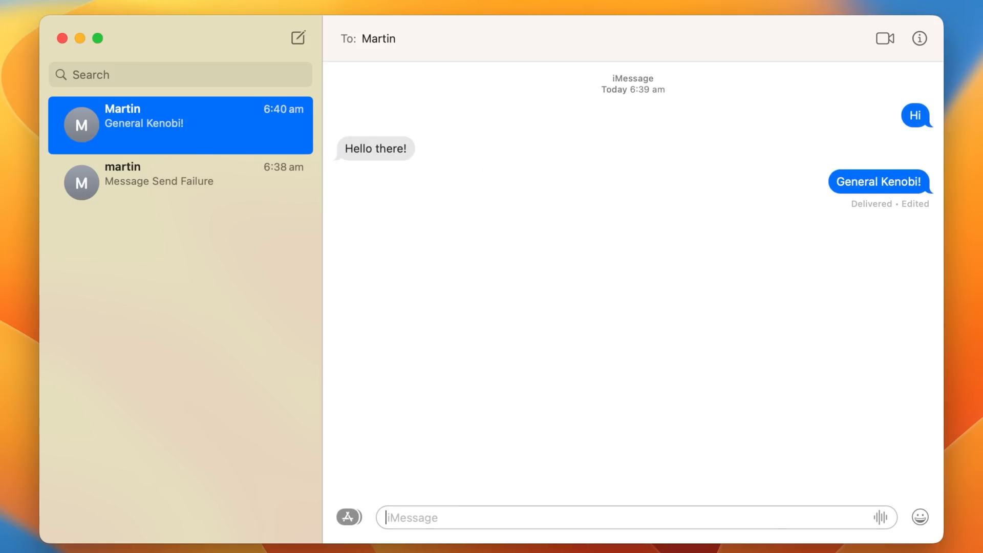